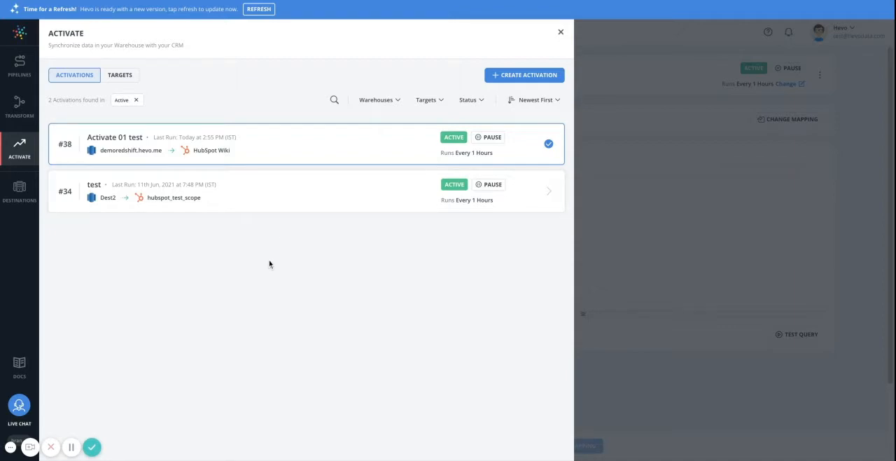
mouse_move(20, 147)
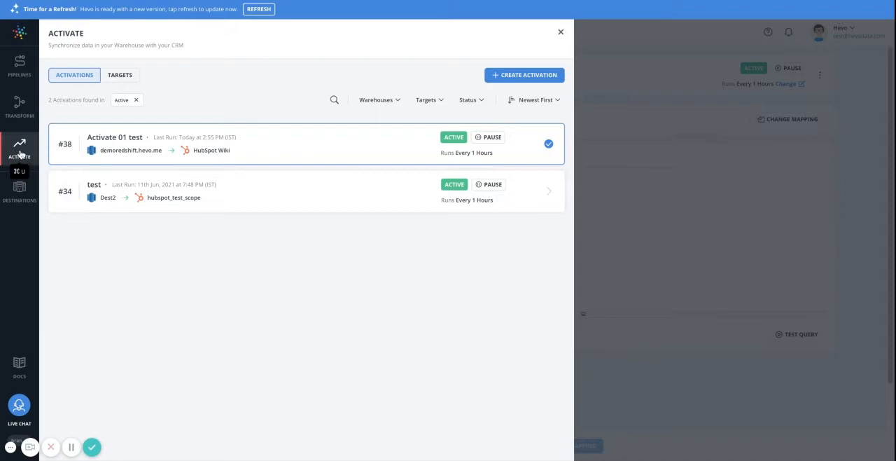
Step: Start a new activation from the Activate panel, reaching the Select Warehouse step
click(524, 76)
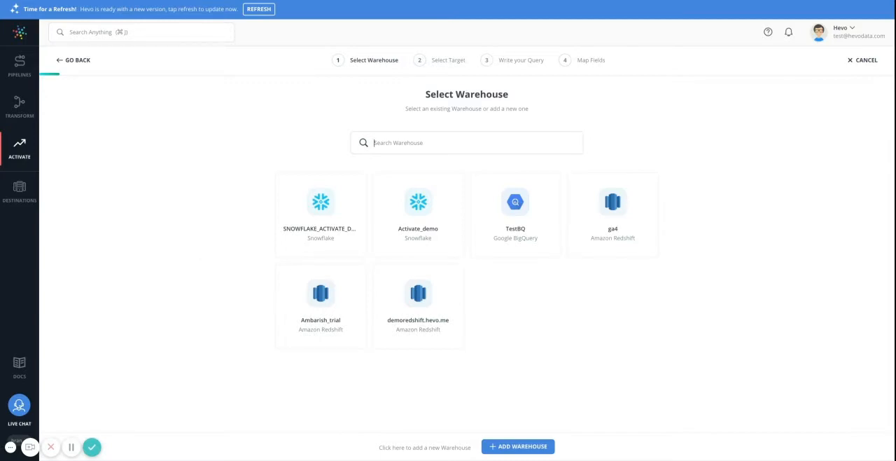
mouse_move(487, 227)
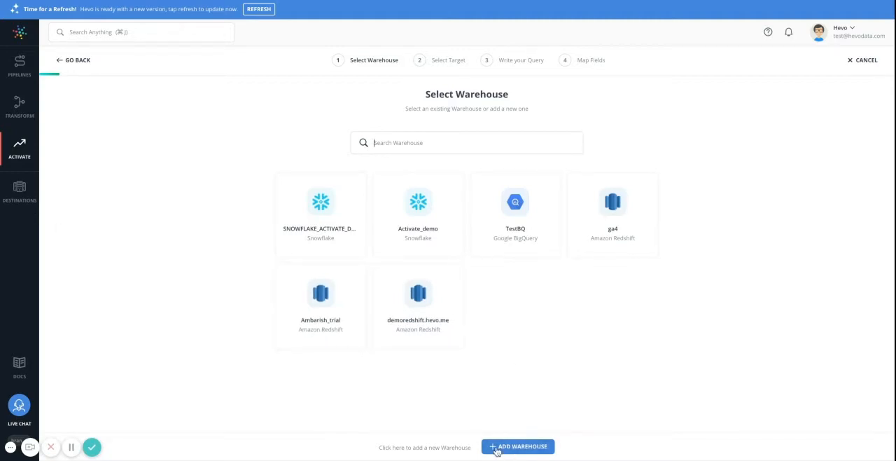
Step: Begin adding a new warehouse to list the Redshift, Snowflake and BigQuery types
click(518, 445)
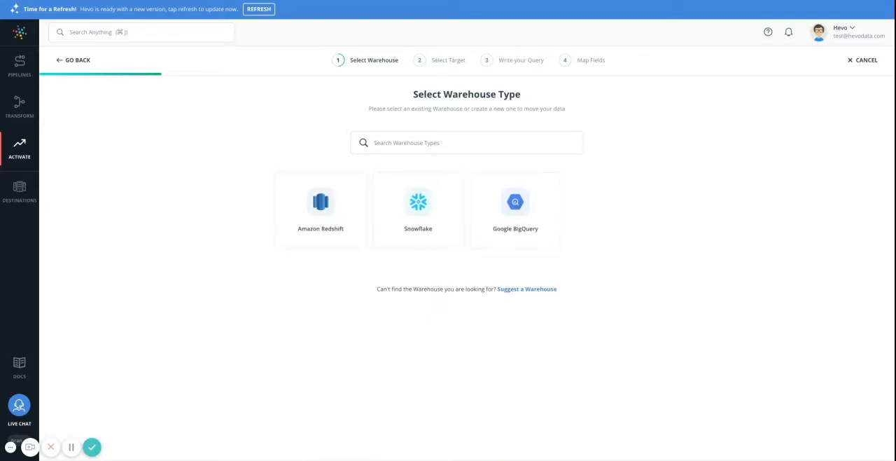
mouse_move(225, 201)
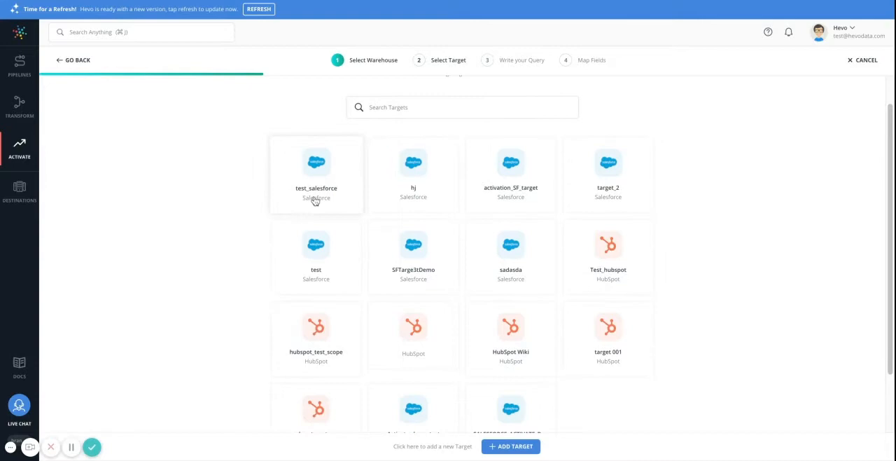
mouse_move(509, 336)
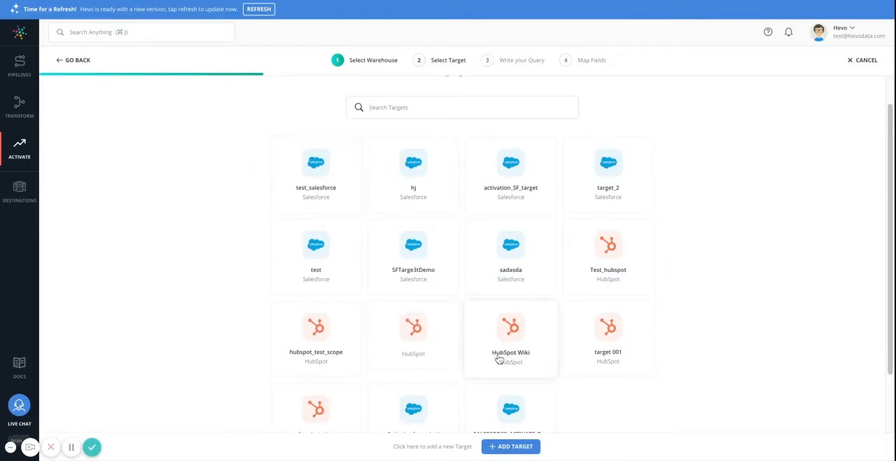
mouse_move(200, 344)
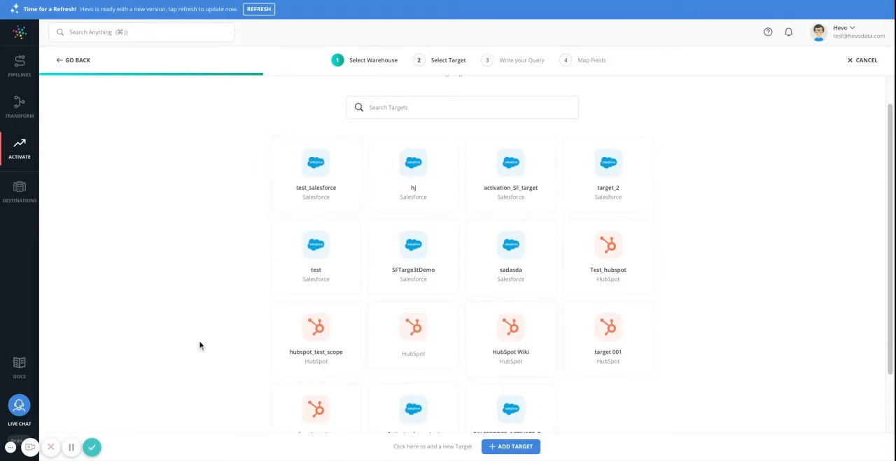
Step: Begin adding a new target, listing Salesforce and HubSpot as target types
scroll(down, 3)
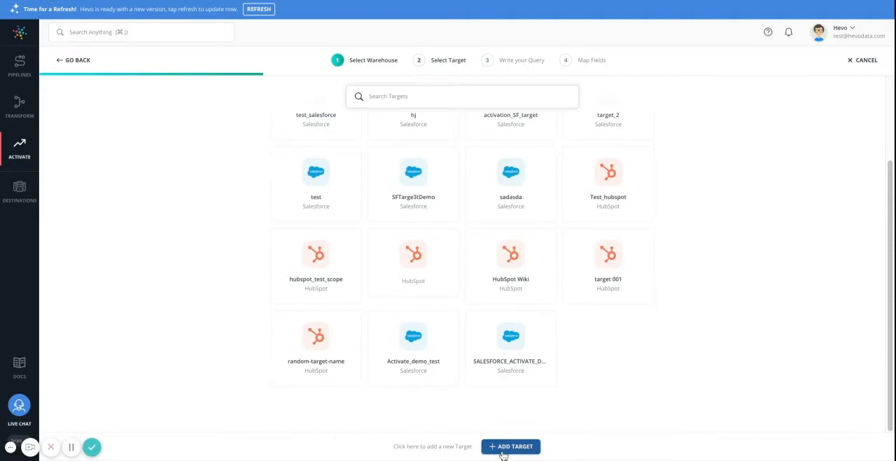
click(510, 446)
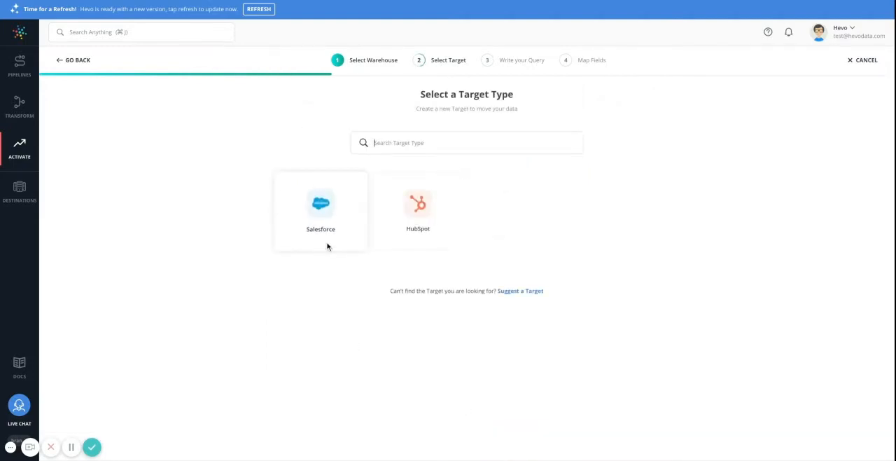
mouse_move(238, 235)
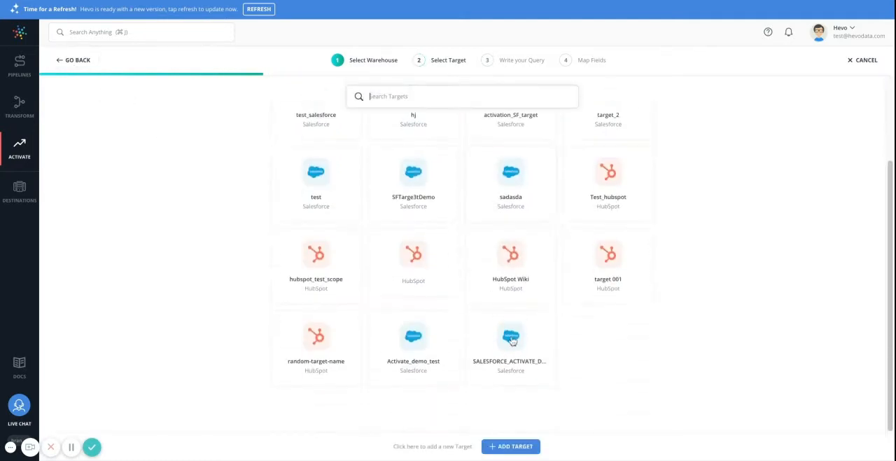
Step: Choose the SALESFORCE_ACTIVATE_DEMO target, reaching the Write your Query step
click(510, 338)
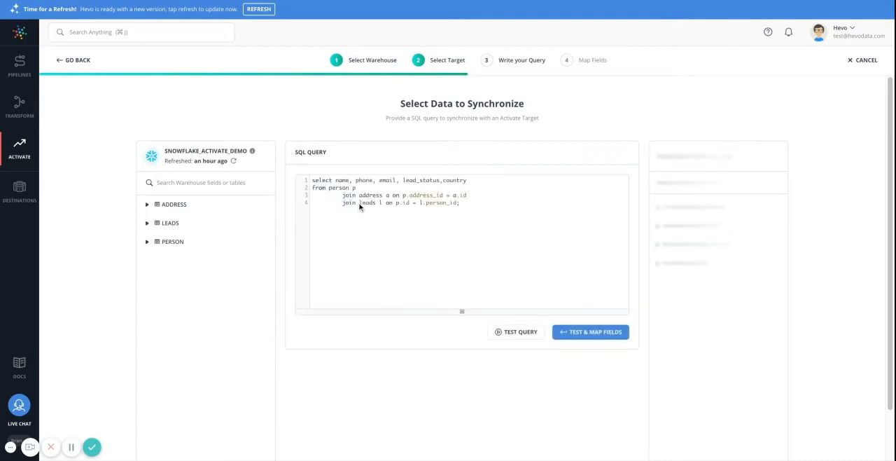
mouse_move(154, 255)
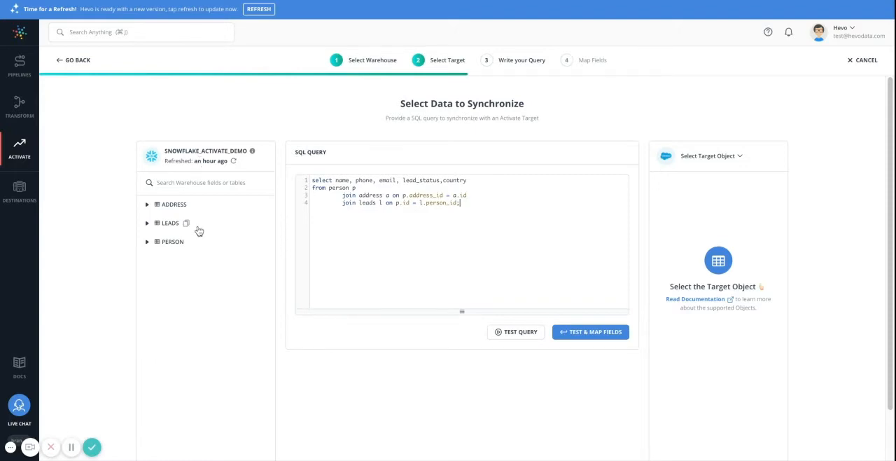
mouse_move(185, 236)
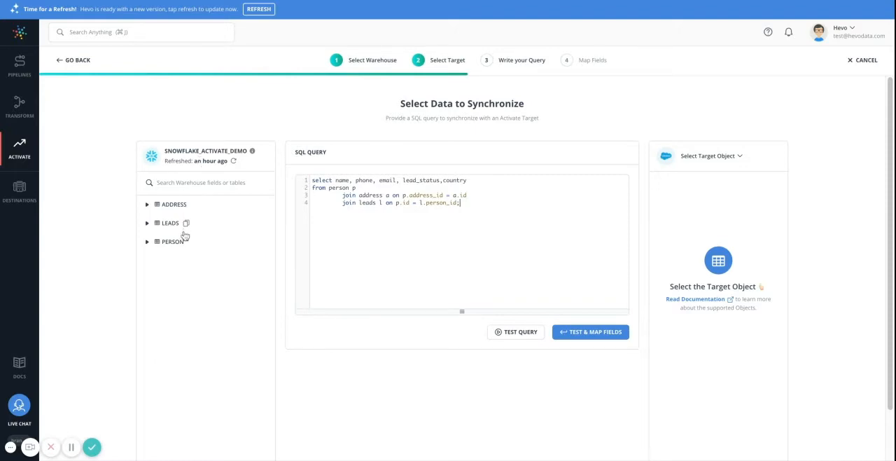
mouse_move(193, 273)
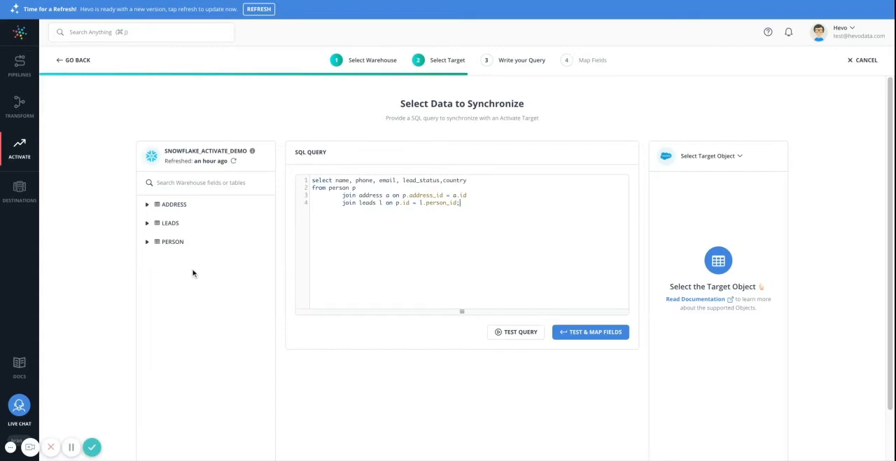
mouse_move(174, 256)
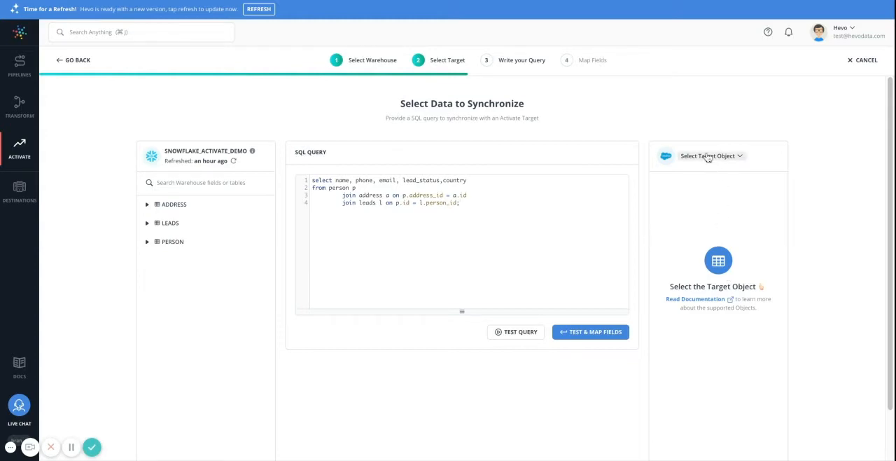
Step: Search the target objects for 'lead' and set Lead as the Salesforce target object
click(709, 155)
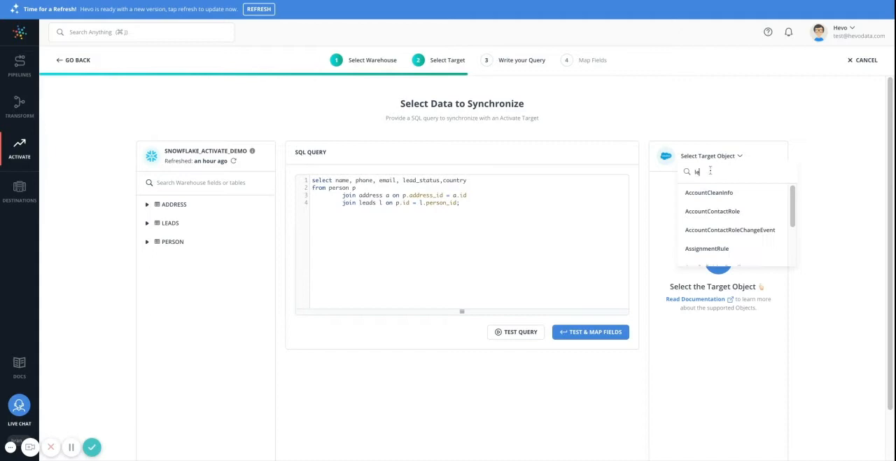
text(ead)
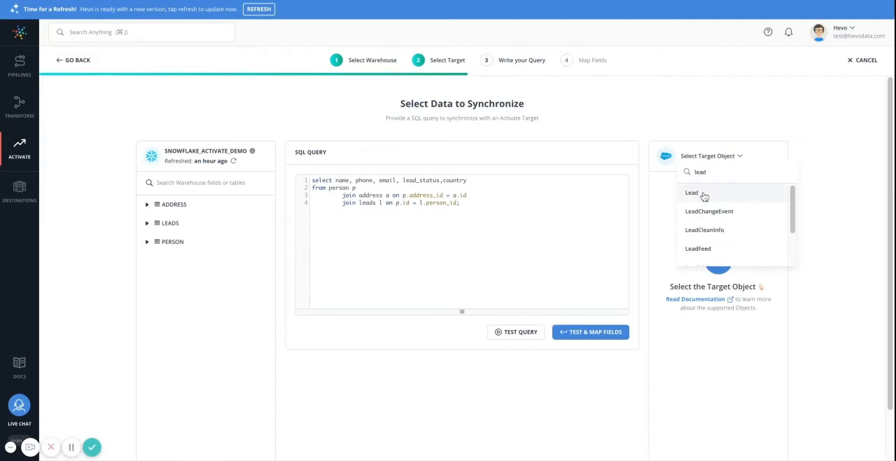
click(692, 193)
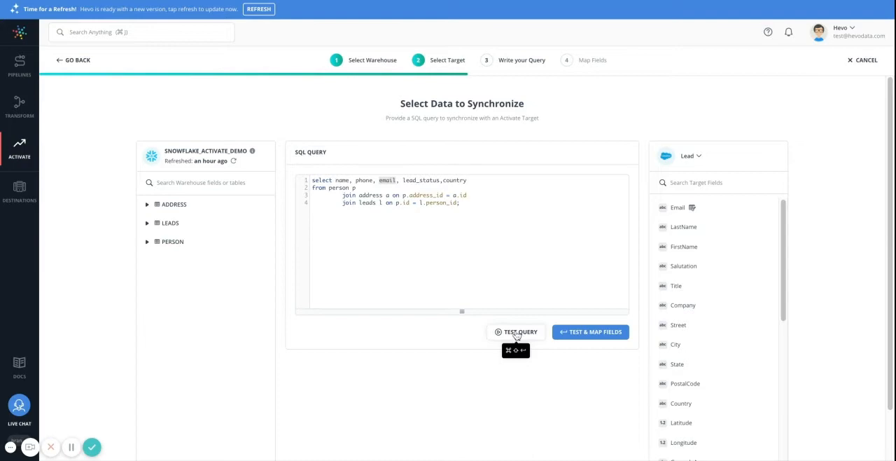
Step: Test the query to preview lead rows, then continue to the Map Fields step
click(515, 330)
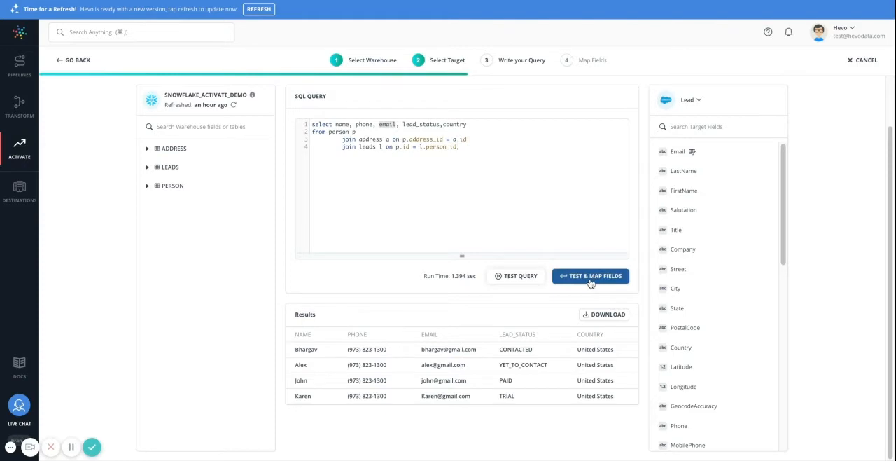
click(591, 274)
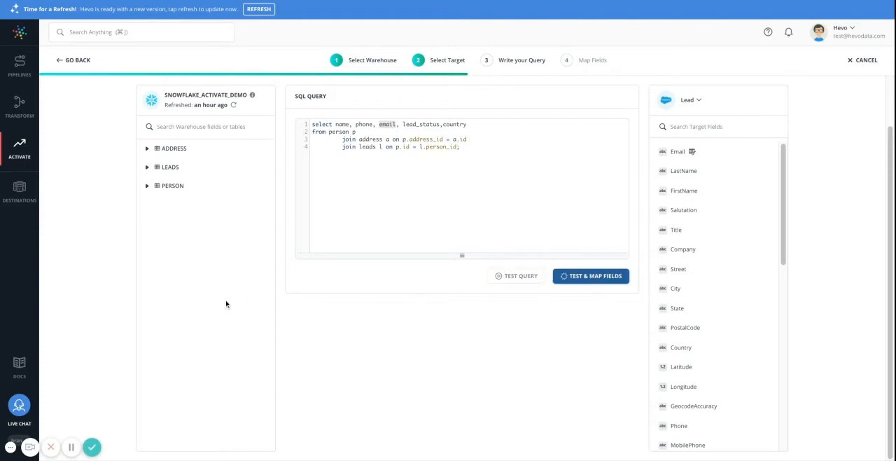
click(590, 275)
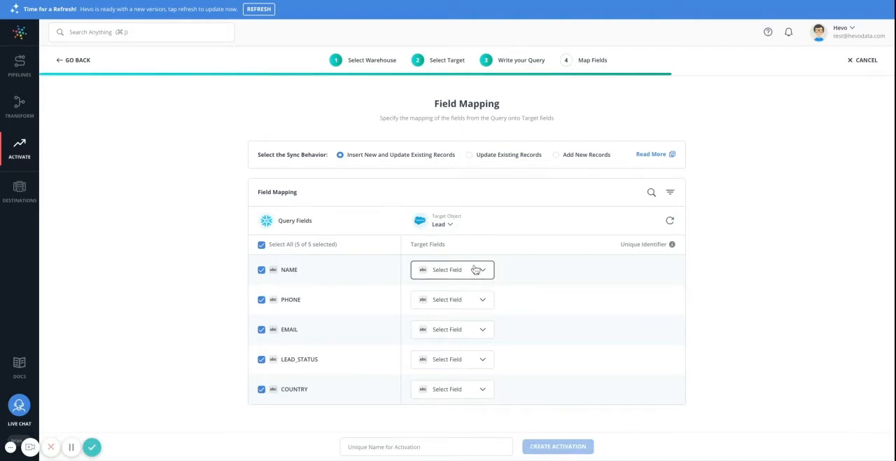
Step: Map NAME, PHONE, LEAD_STATUS and COUNTRY to LastName, Phone, Status and Country Lead fields
click(453, 269)
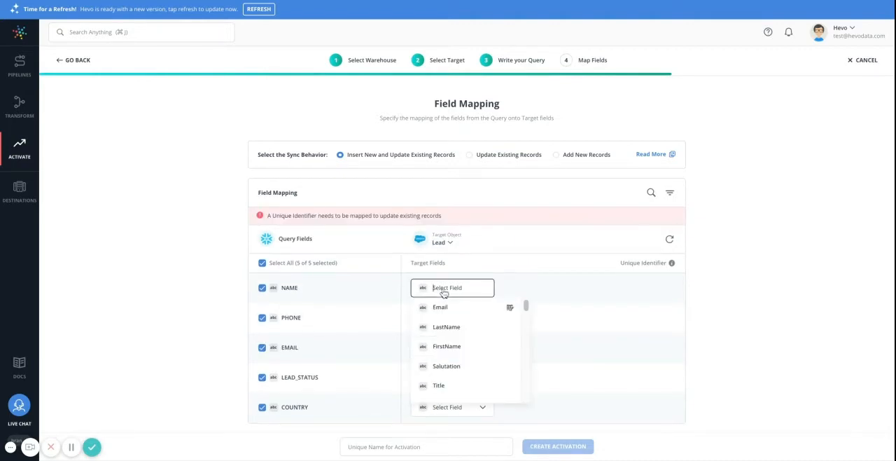
click(446, 326)
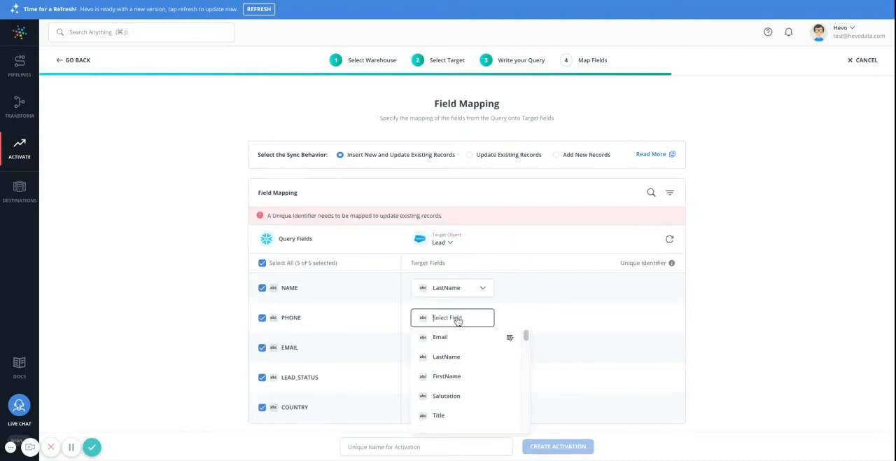
text(phone)
click(452, 377)
text(sta)
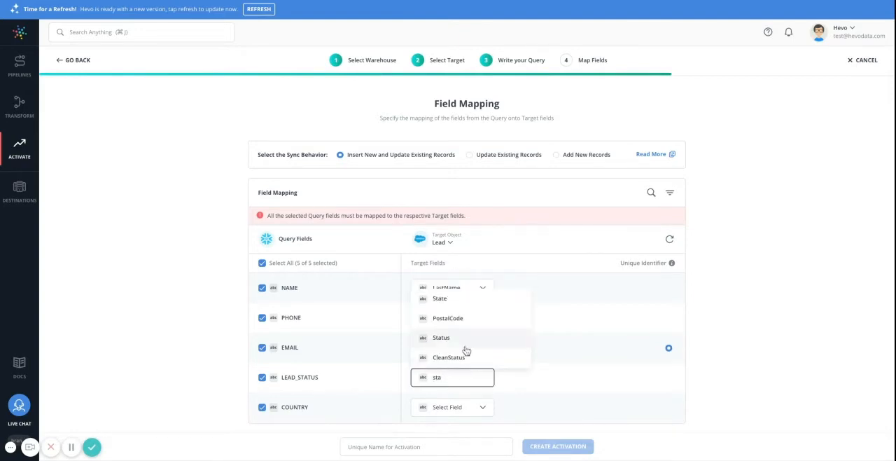
click(441, 336)
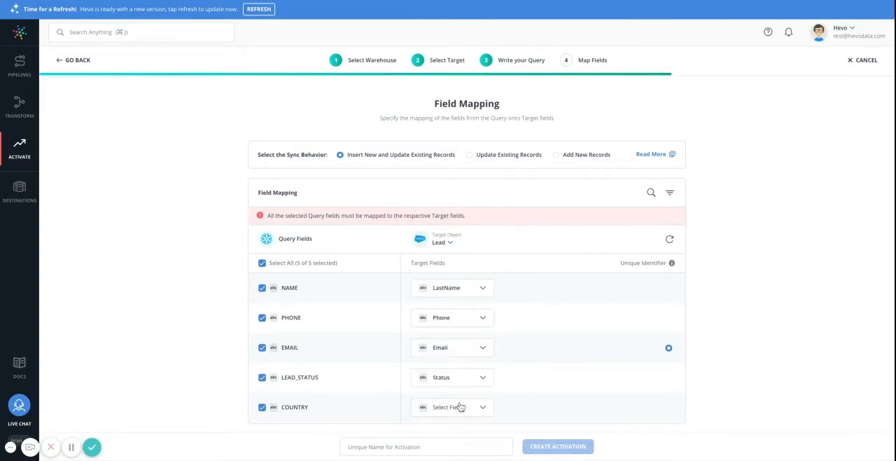
click(451, 406)
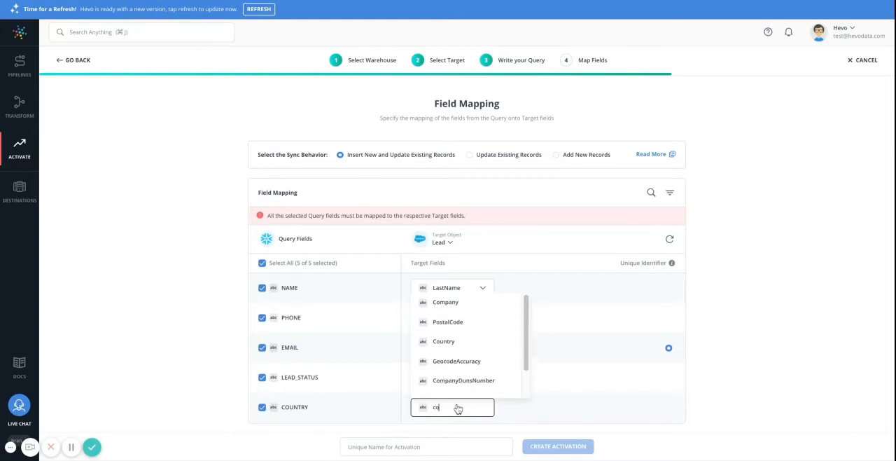
click(442, 340)
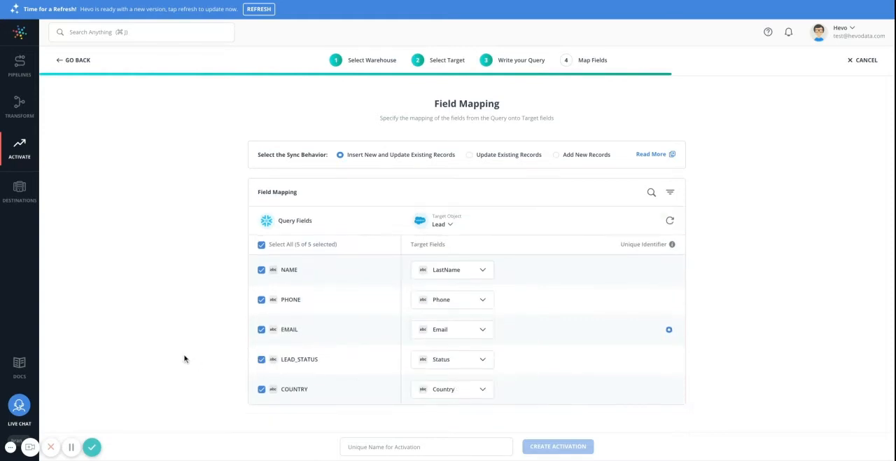
mouse_move(327, 204)
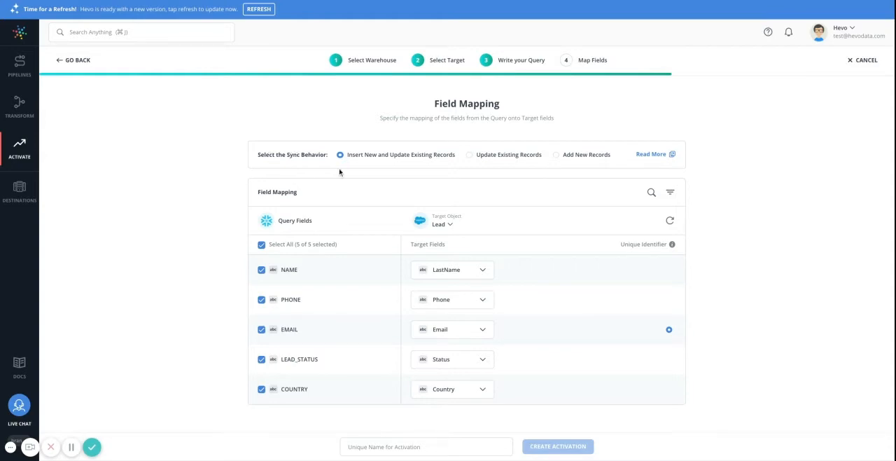
mouse_move(357, 163)
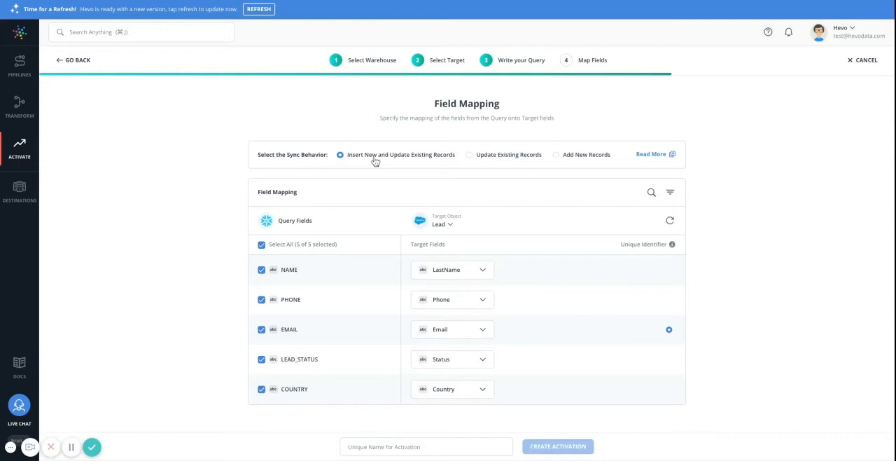
mouse_move(399, 162)
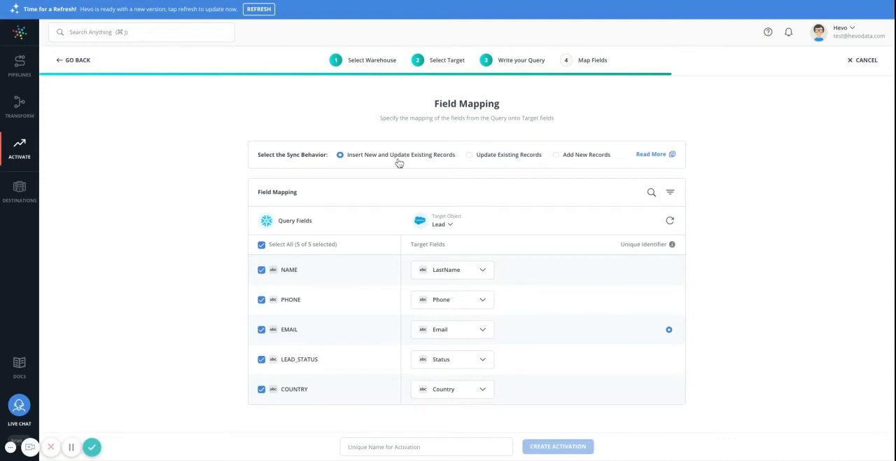
mouse_move(165, 235)
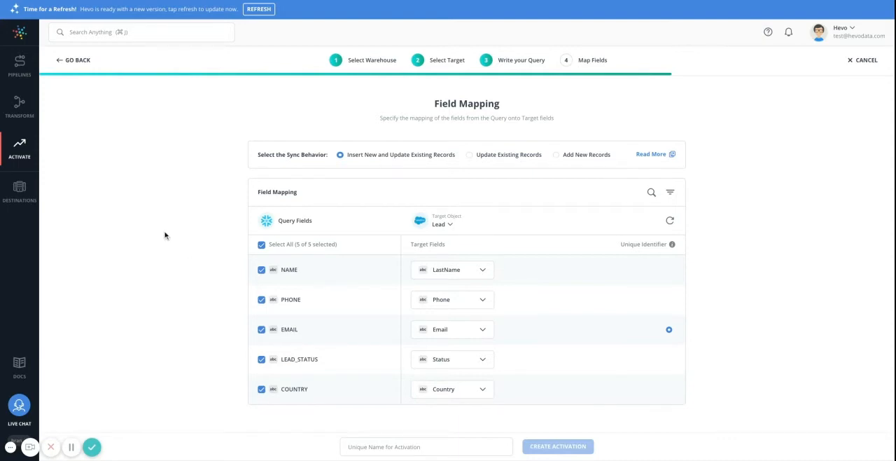
mouse_move(489, 163)
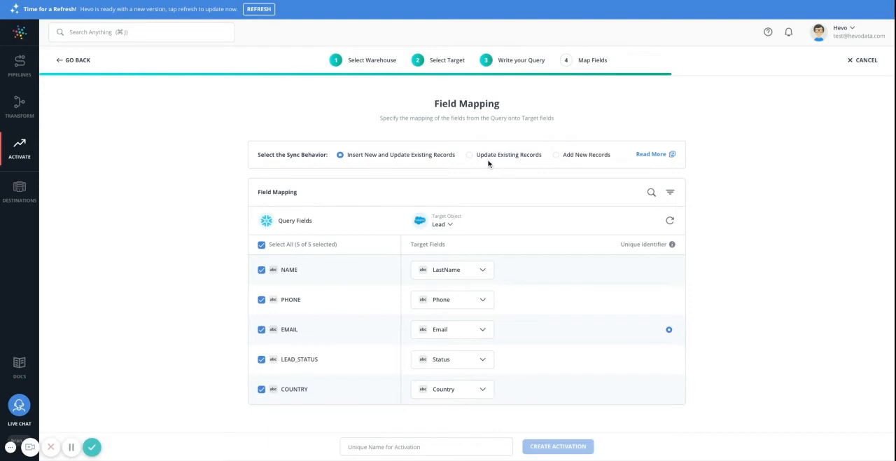
mouse_move(479, 260)
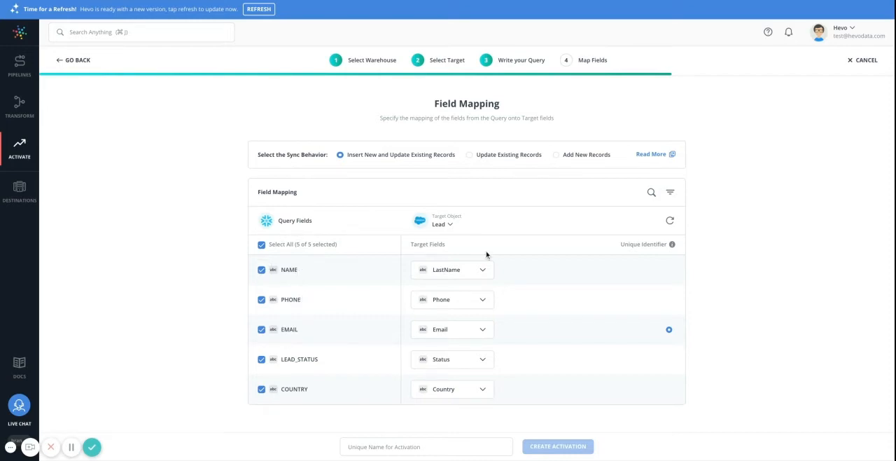
mouse_move(439, 334)
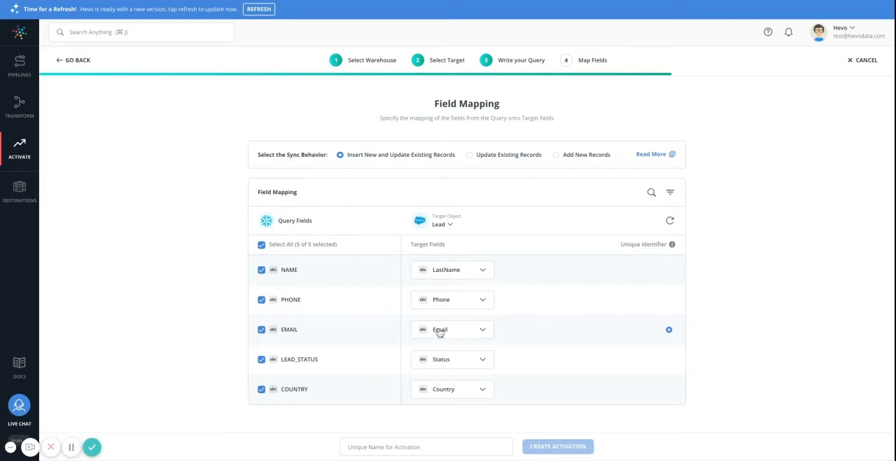
mouse_move(663, 375)
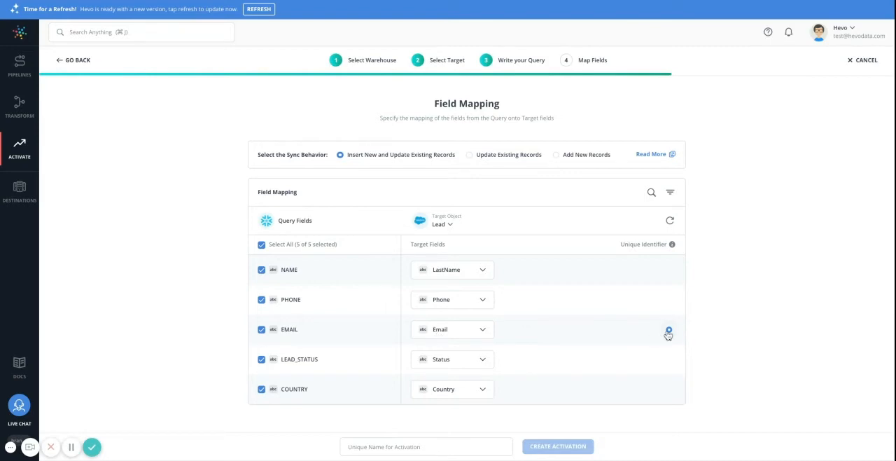
mouse_move(371, 174)
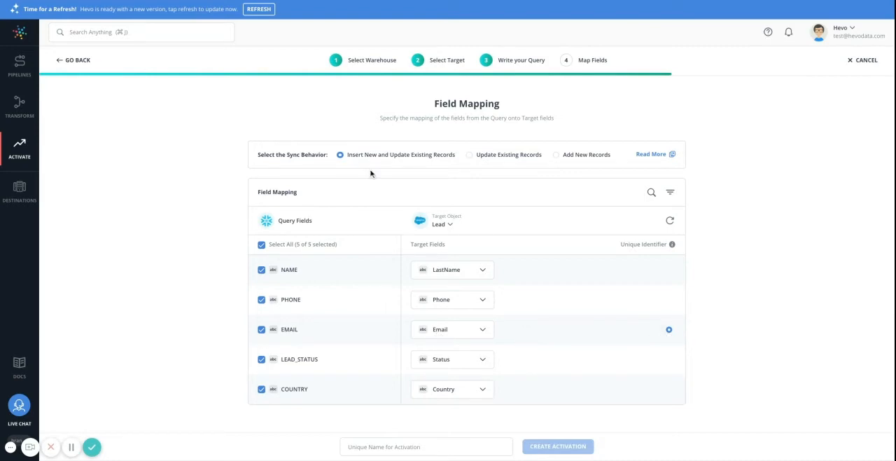
mouse_move(143, 231)
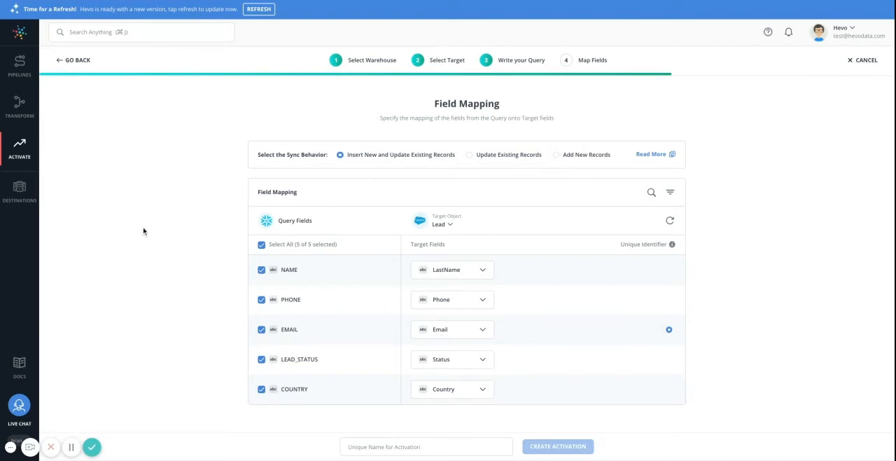
mouse_move(595, 181)
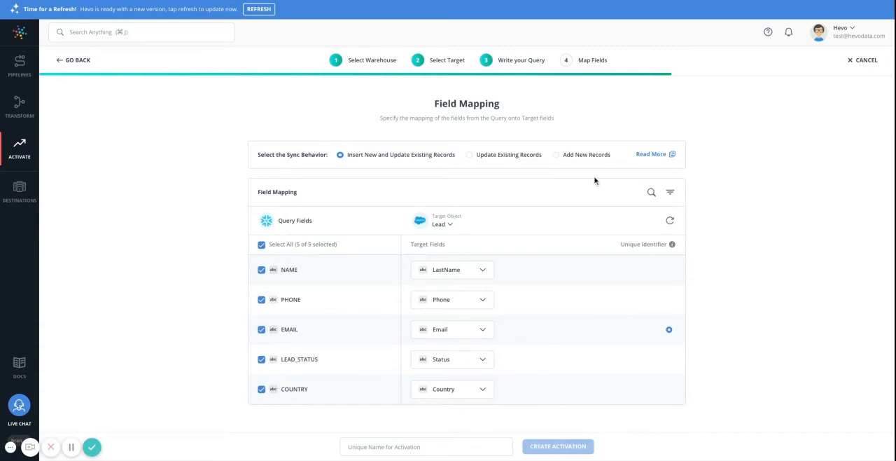
mouse_move(651, 154)
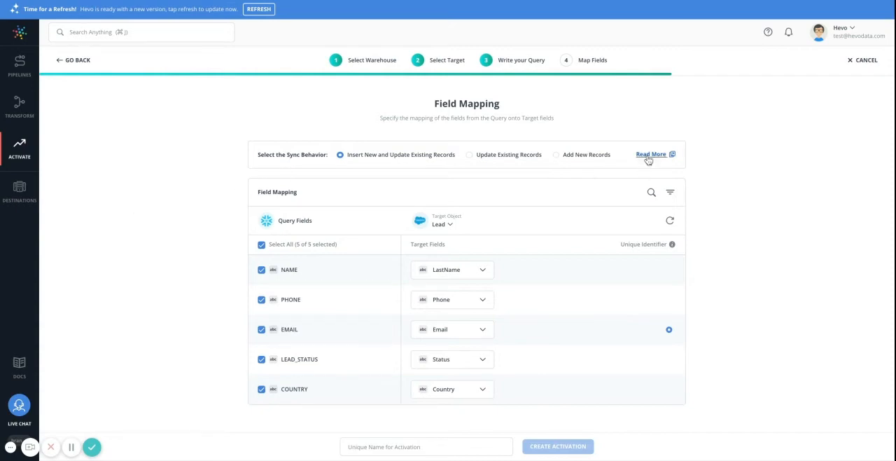
mouse_move(451, 381)
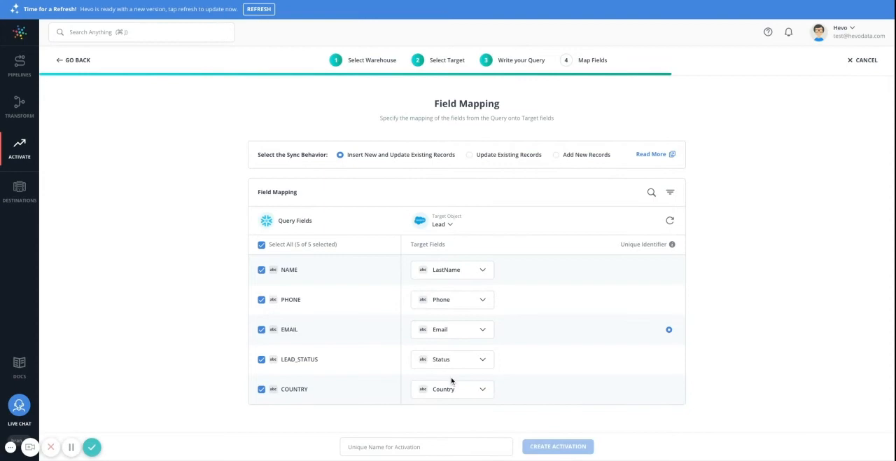
Step: Name the activation ACTIVATE_DEMO_SF_SF and create it
click(425, 445)
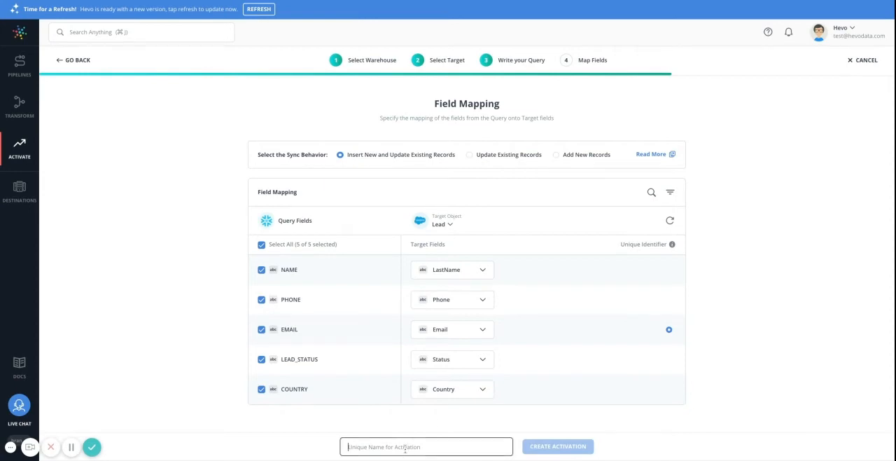
text(ACTIVATE_DEMO_SF_SF)
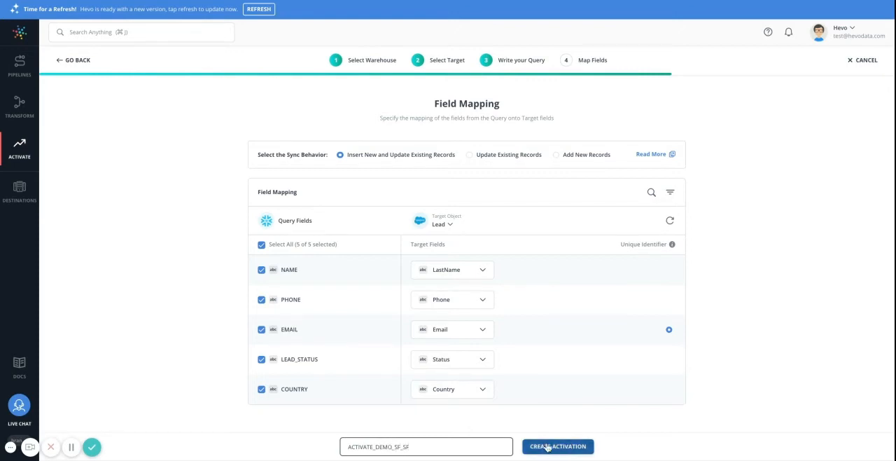
click(557, 445)
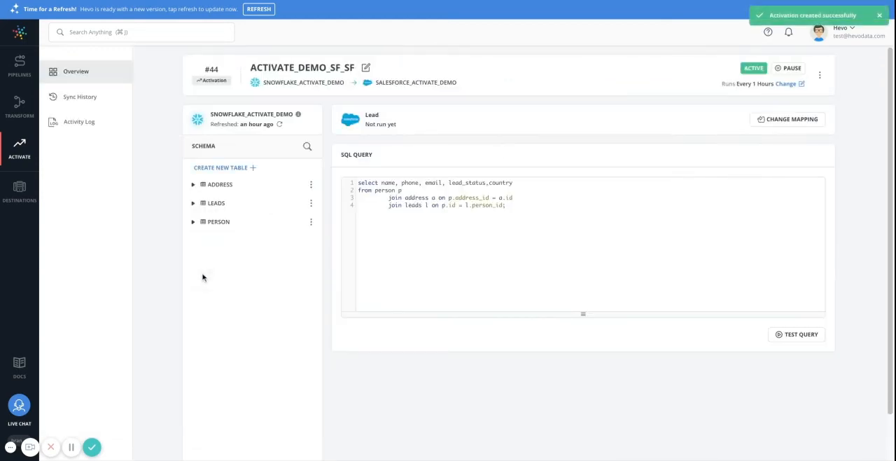
mouse_move(532, 212)
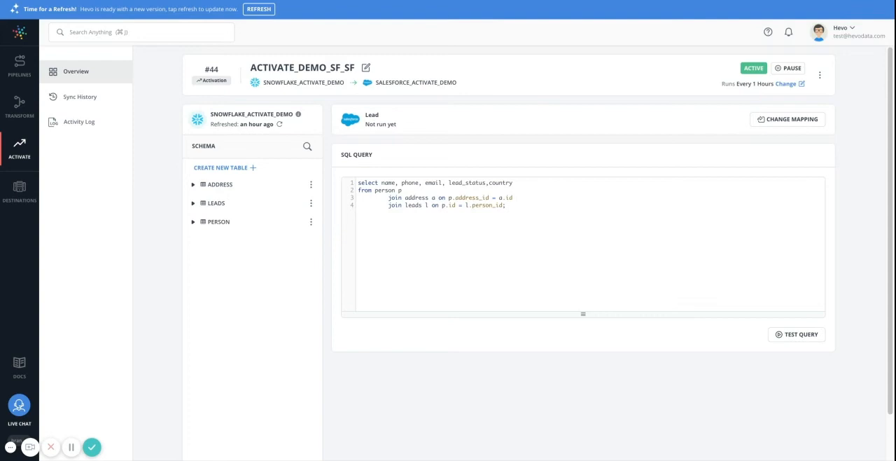
mouse_move(753, 95)
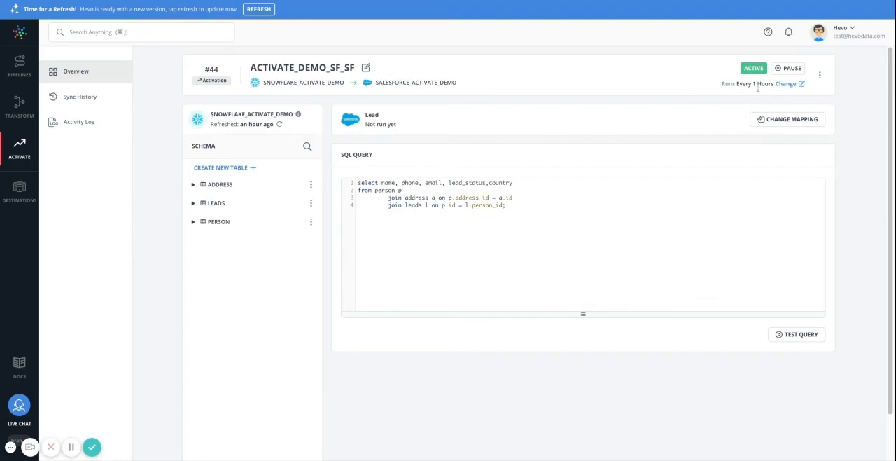
Step: Change the run frequency from 1 hour to 5 Mins and schedule it
click(786, 84)
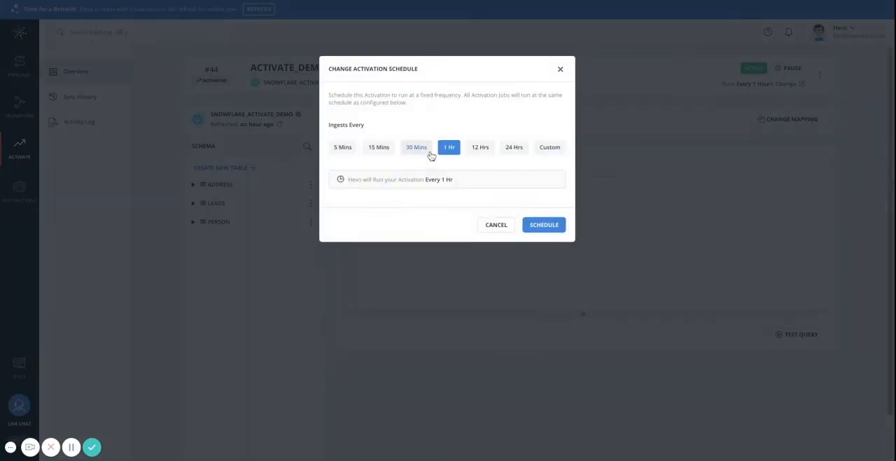
click(341, 147)
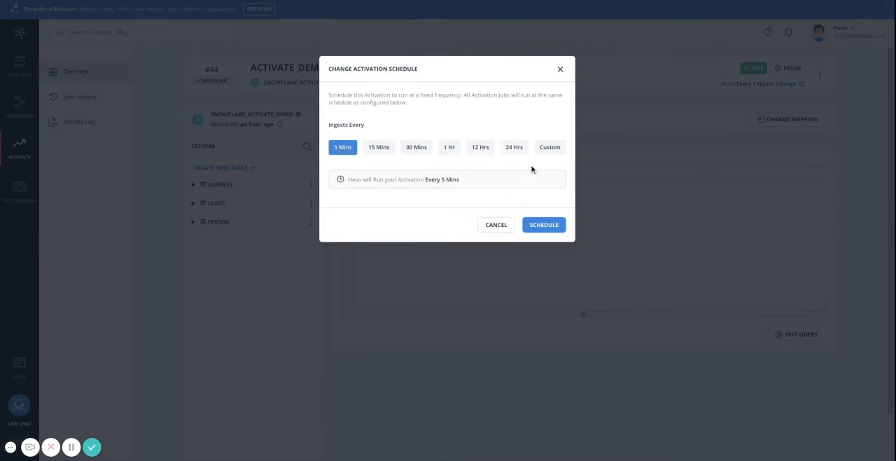
click(549, 147)
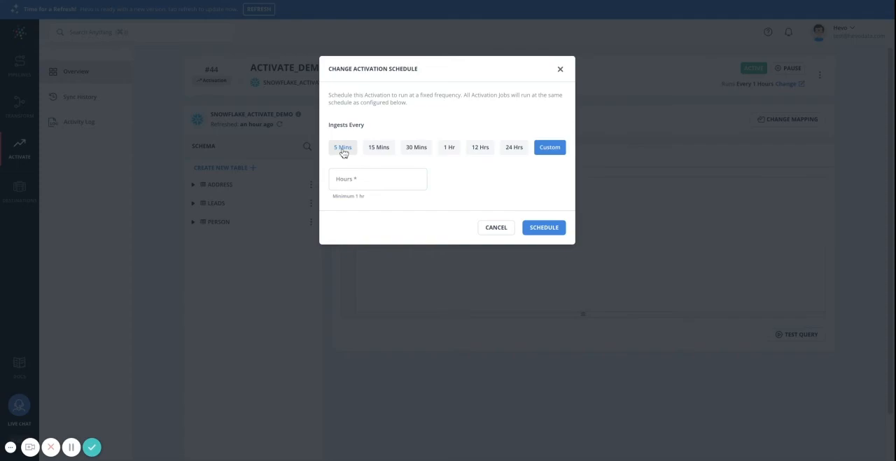
click(341, 147)
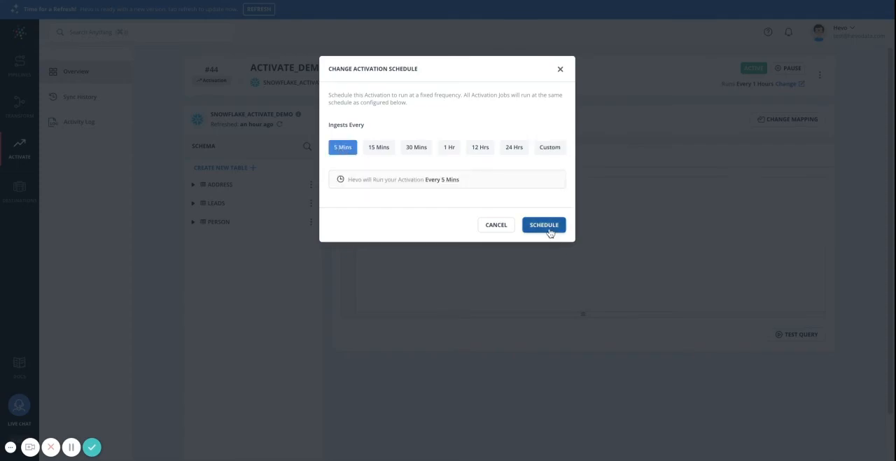
click(543, 224)
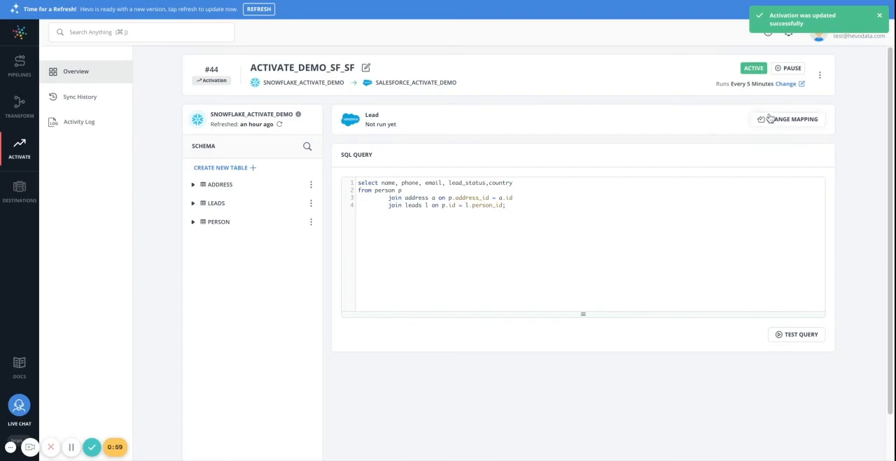
click(787, 119)
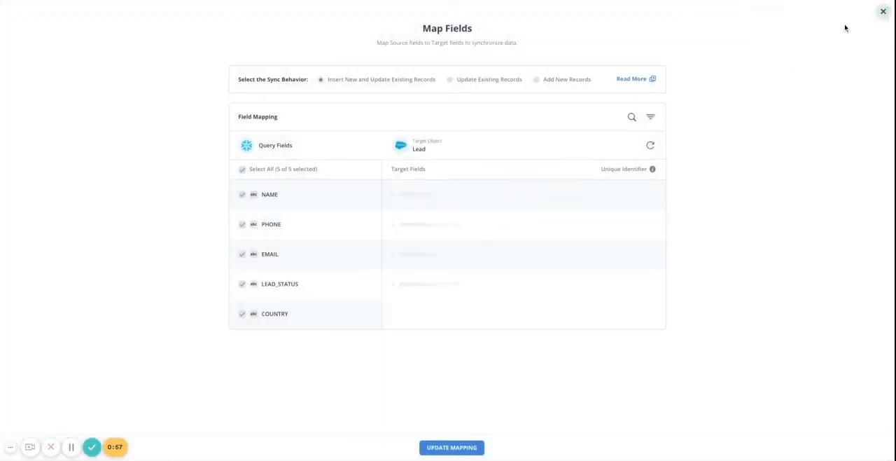
click(882, 11)
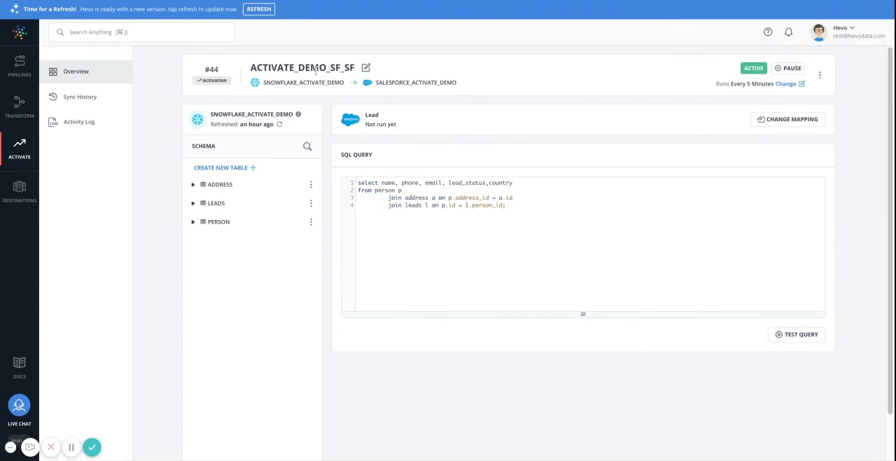
mouse_move(585, 230)
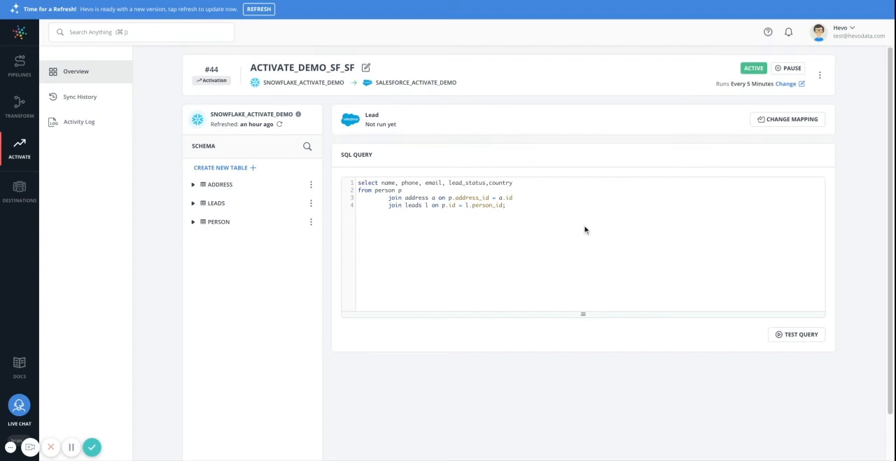
mouse_move(80, 96)
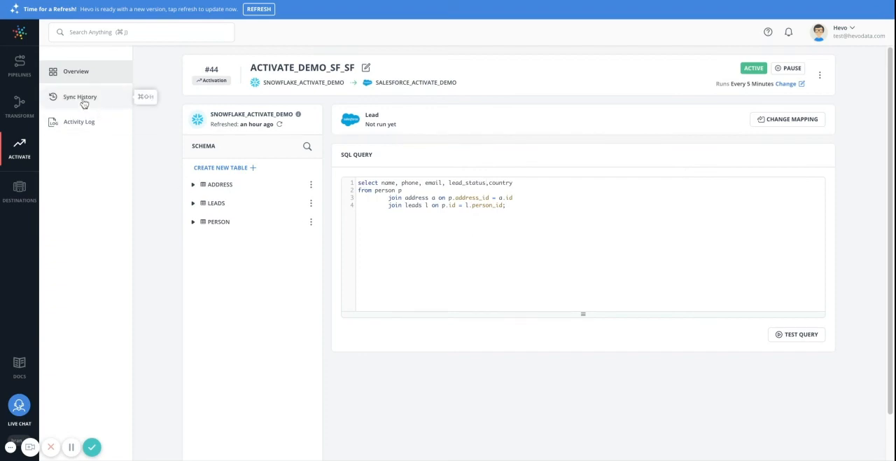
Step: View the sync history run at 3:59 PM, then the activity log's creation entry
click(80, 97)
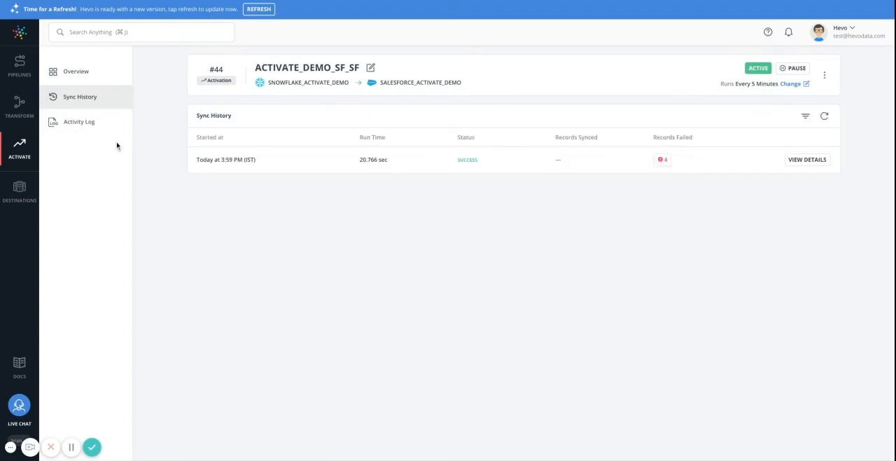
click(78, 121)
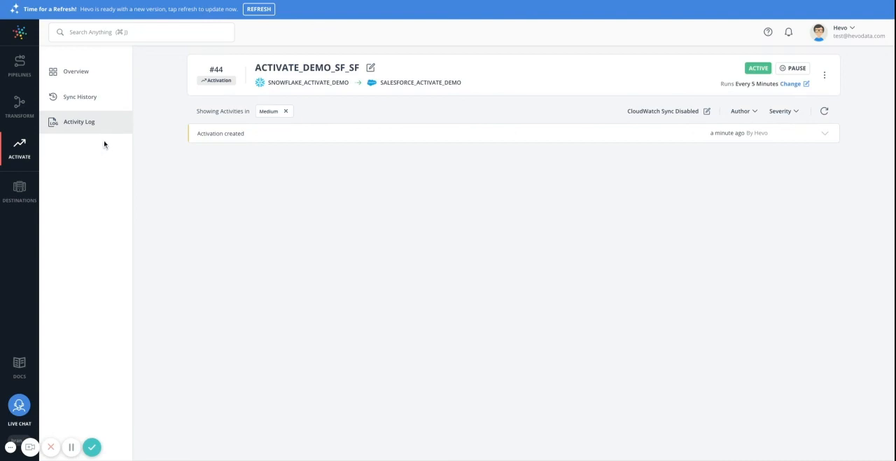
mouse_move(269, 135)
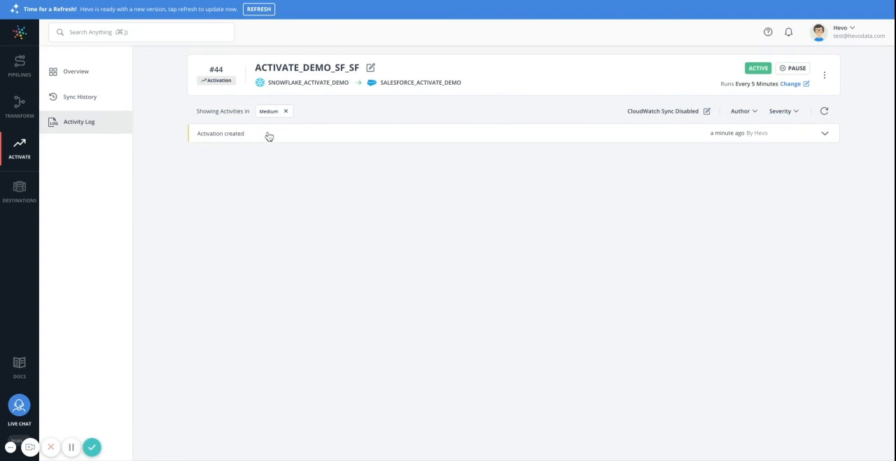
mouse_move(314, 255)
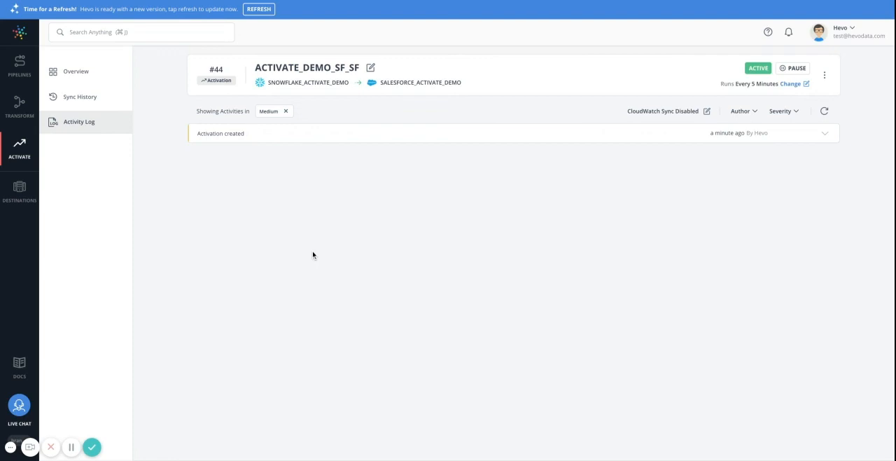